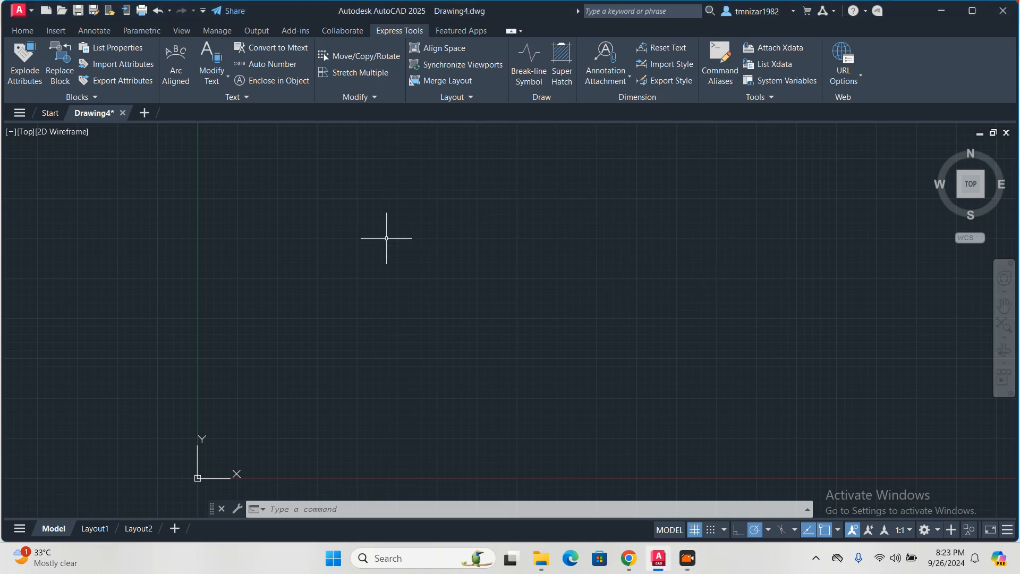
pyautogui.moveTo(421, 279)
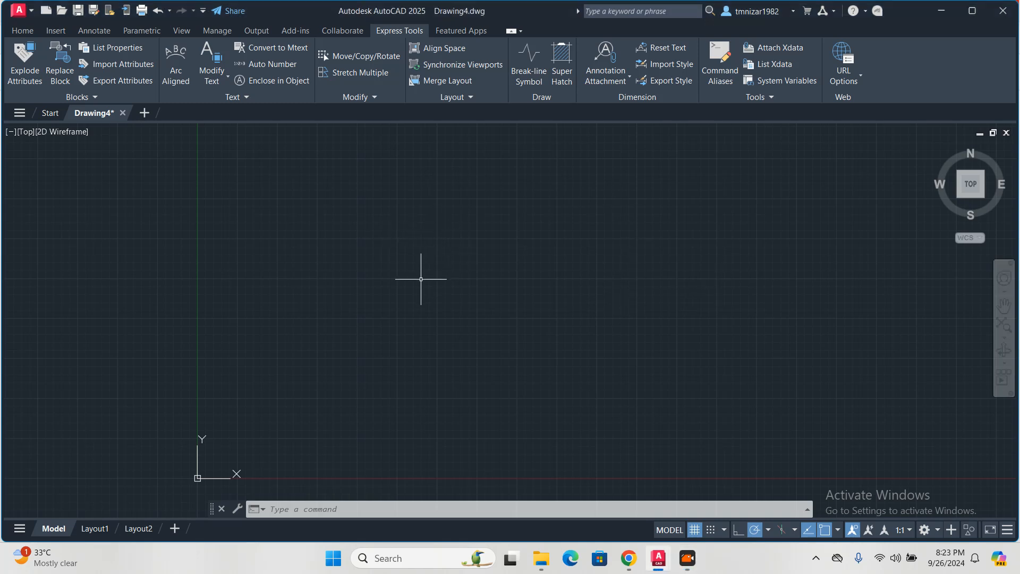
pyautogui.moveTo(402, 287)
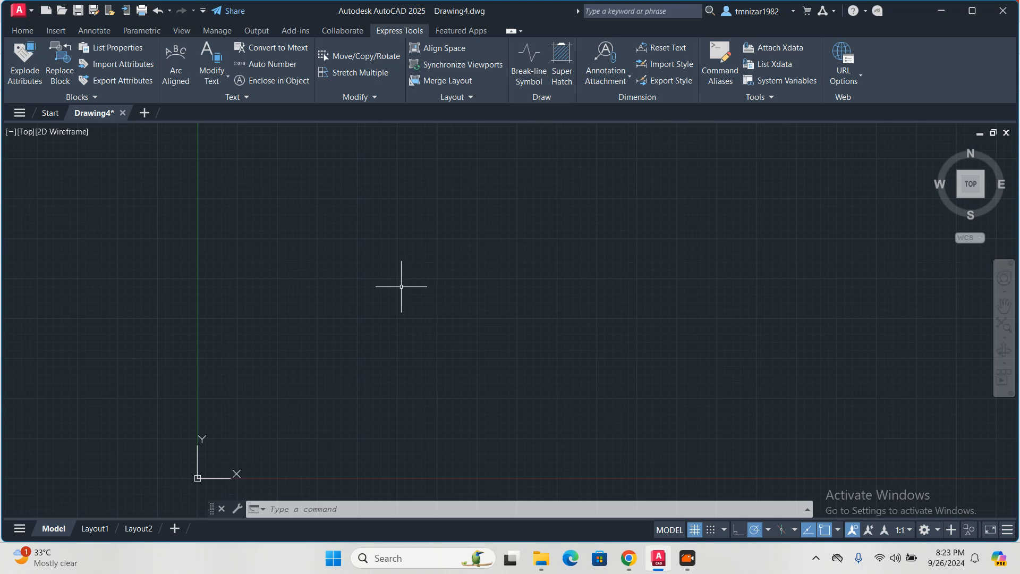
pyautogui.moveTo(440, 301)
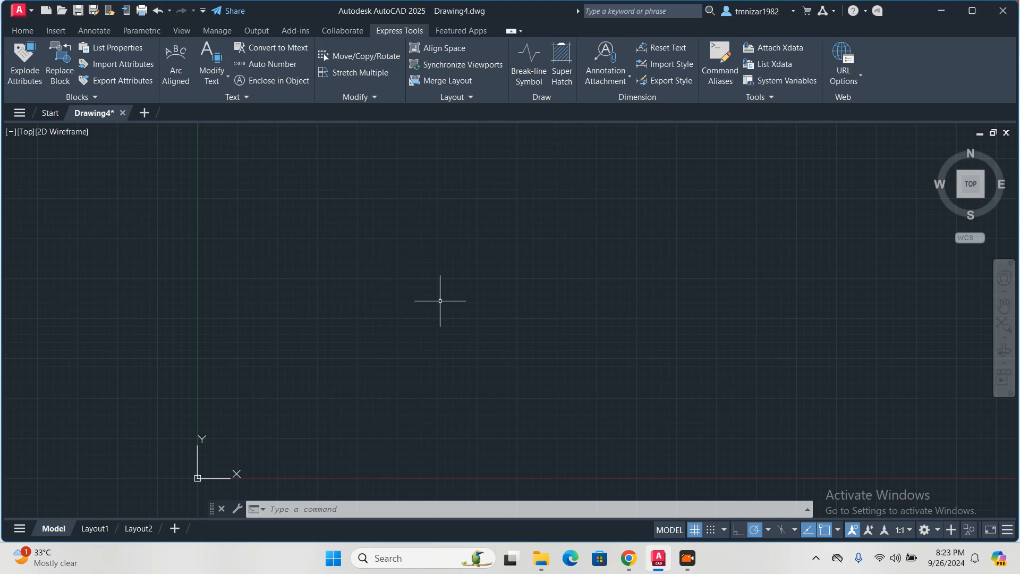
pyautogui.moveTo(464, 256)
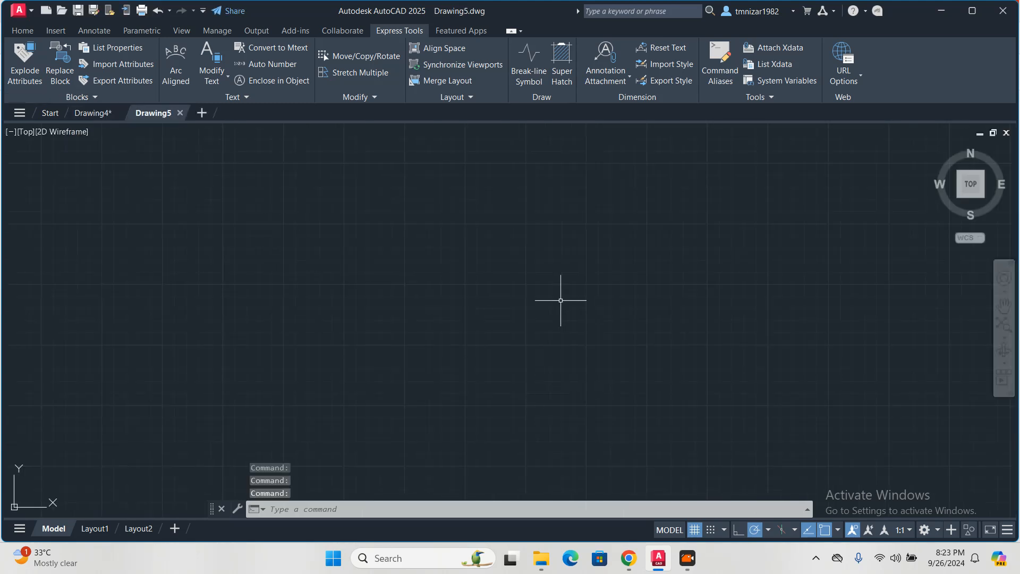
# Switch between the Drawing4 and blank Drawing5 tabs, ending on Drawing4 with its dimensioned circle
pyautogui.click(92, 112)
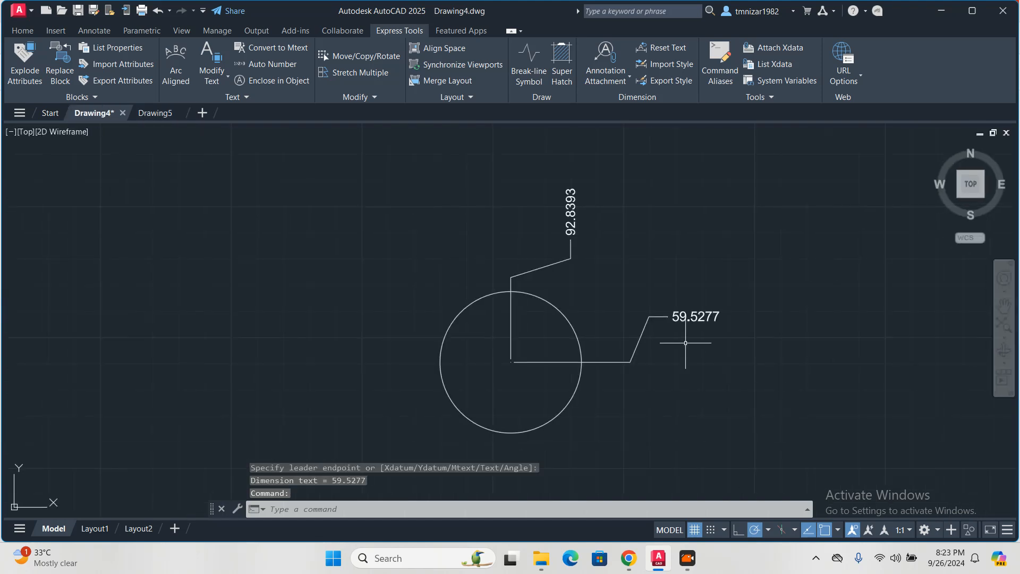
pyautogui.moveTo(563, 296)
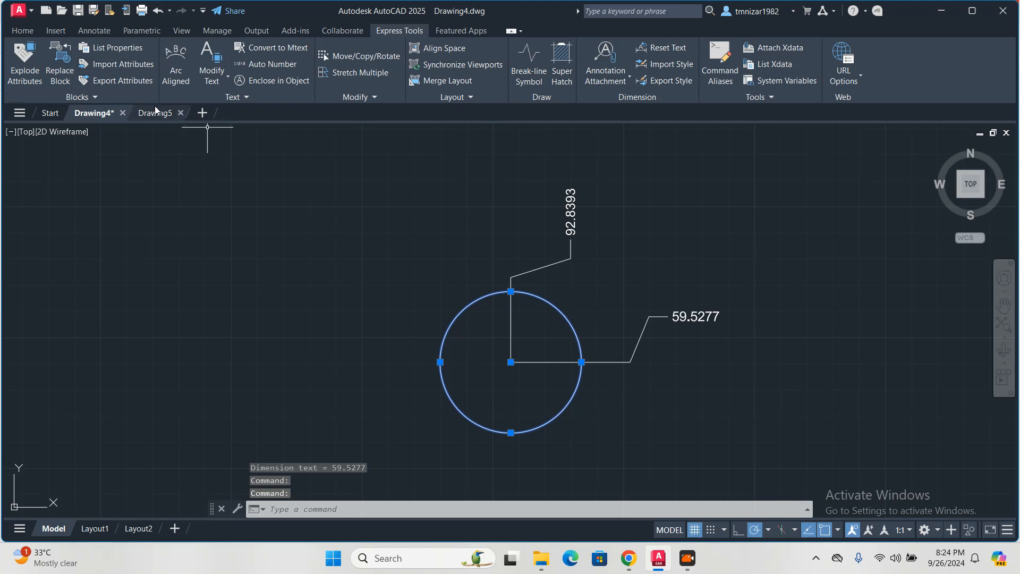
pyautogui.click(155, 113)
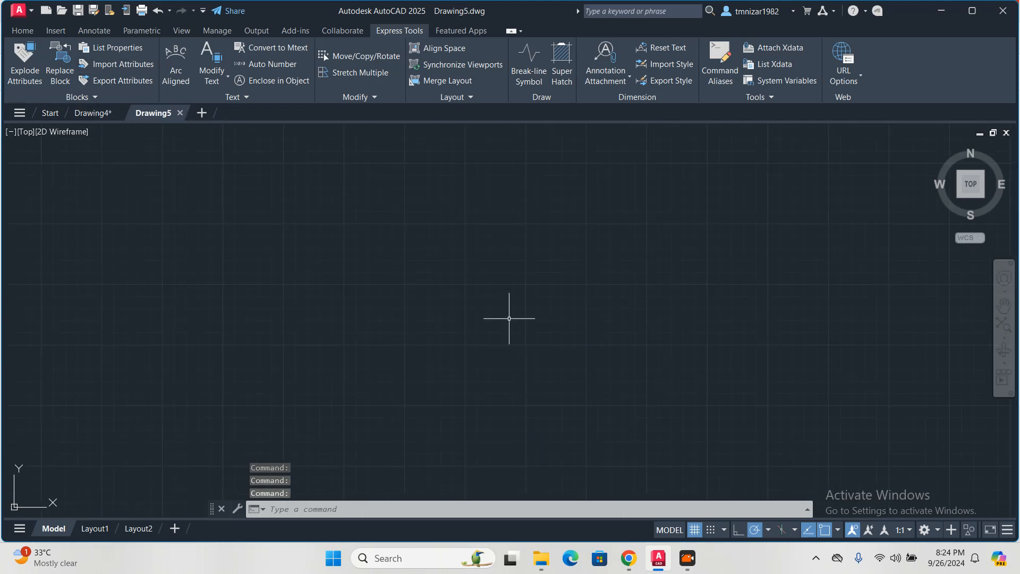
pyautogui.click(93, 113)
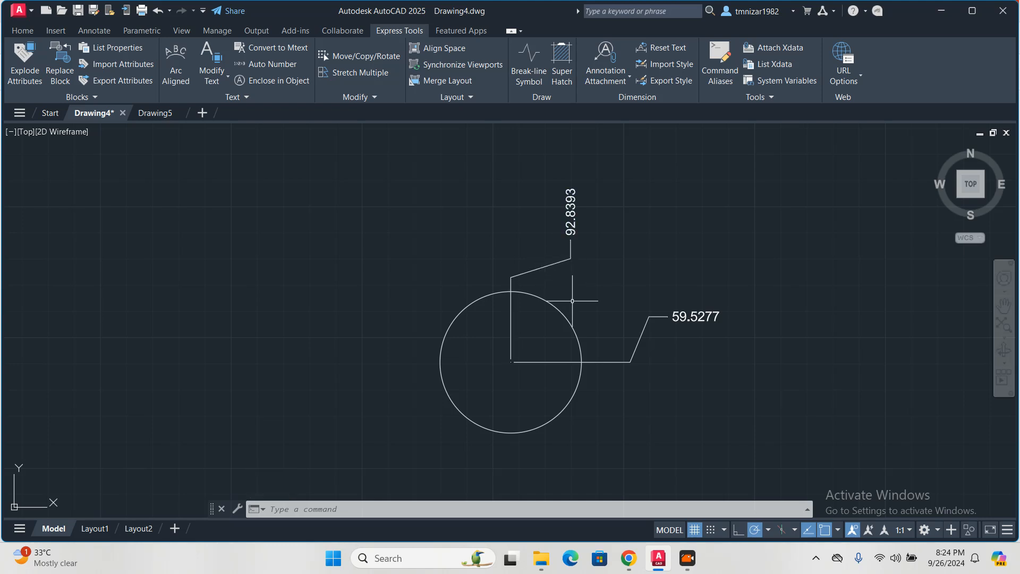
pyautogui.moveTo(572, 305)
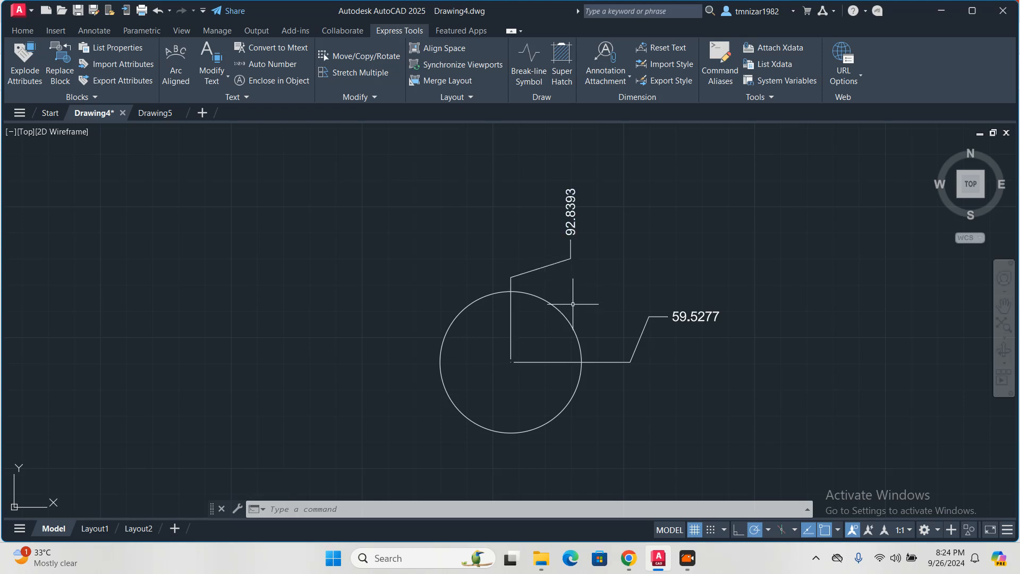
pyautogui.moveTo(591, 310)
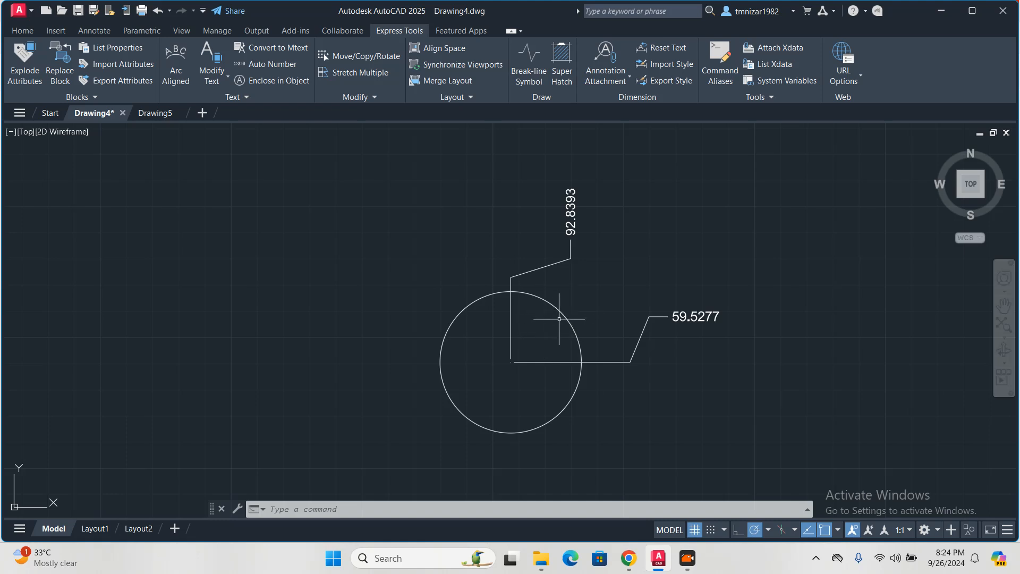
pyautogui.moveTo(567, 316)
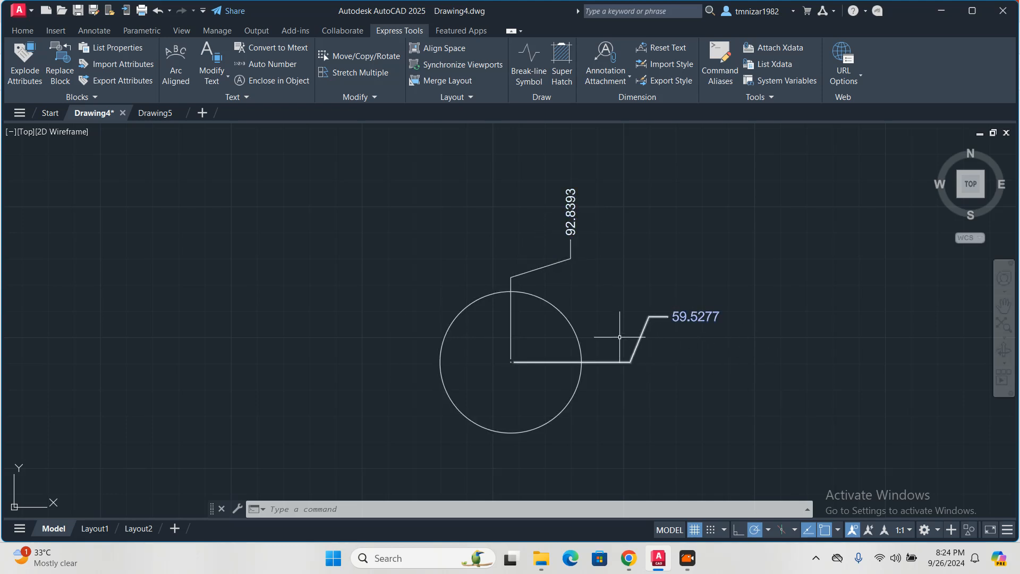
pyautogui.moveTo(826, 265)
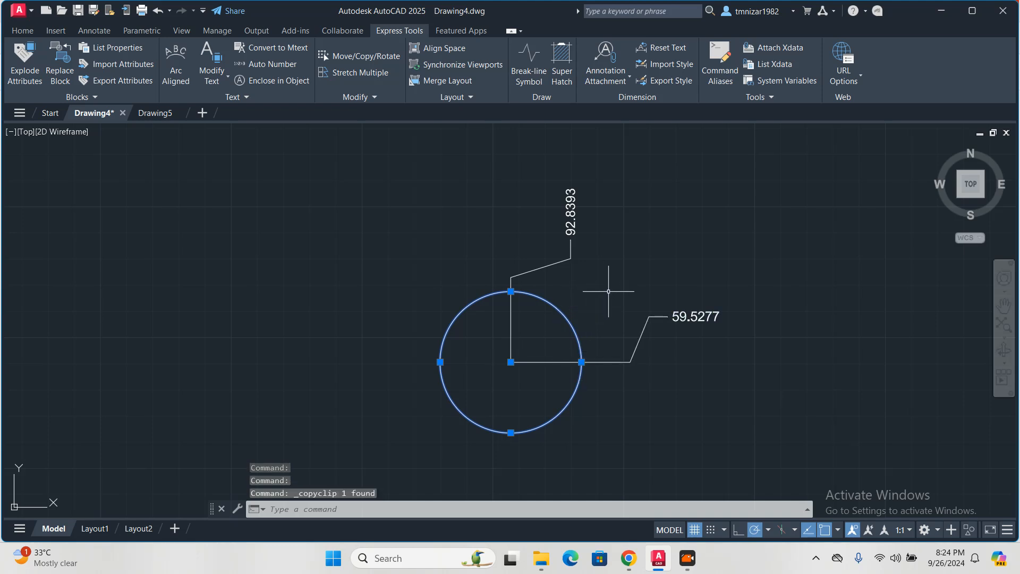
pyautogui.moveTo(203, 137)
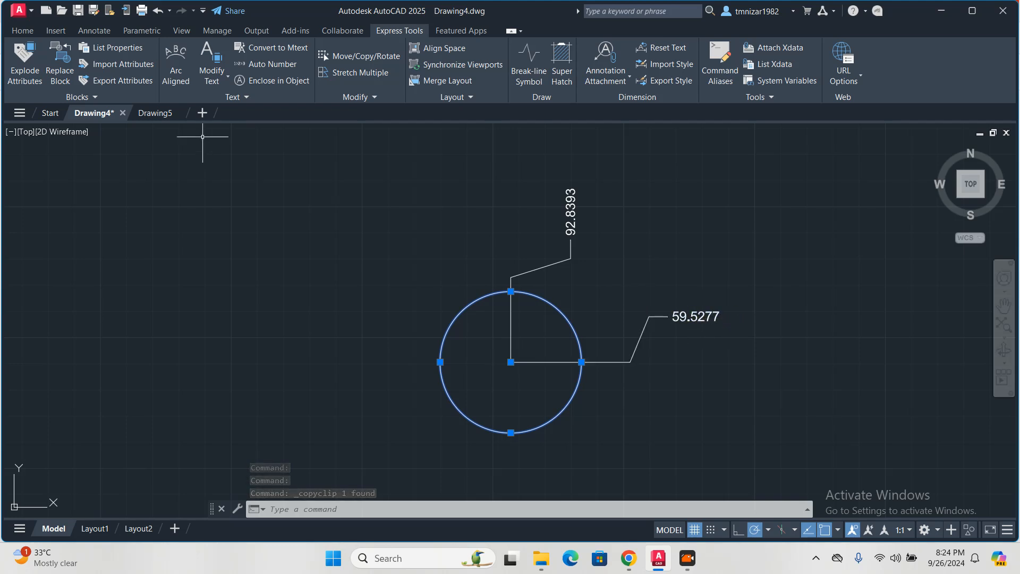
# Paste the circle into Drawing5 at original coordinates and pick its centre for ordinate dimensioning
pyautogui.click(155, 113)
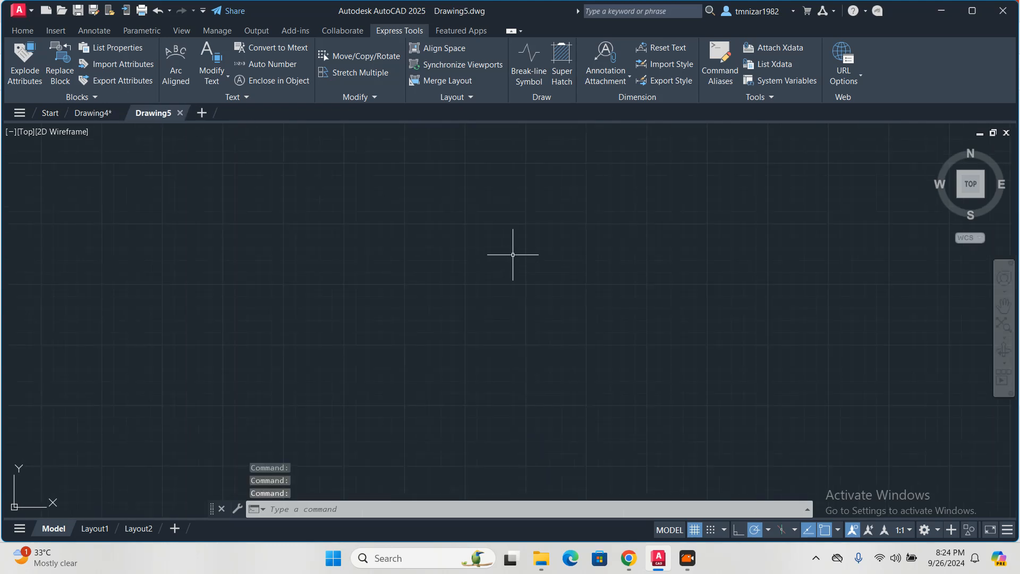
pyautogui.rightClick(513, 255)
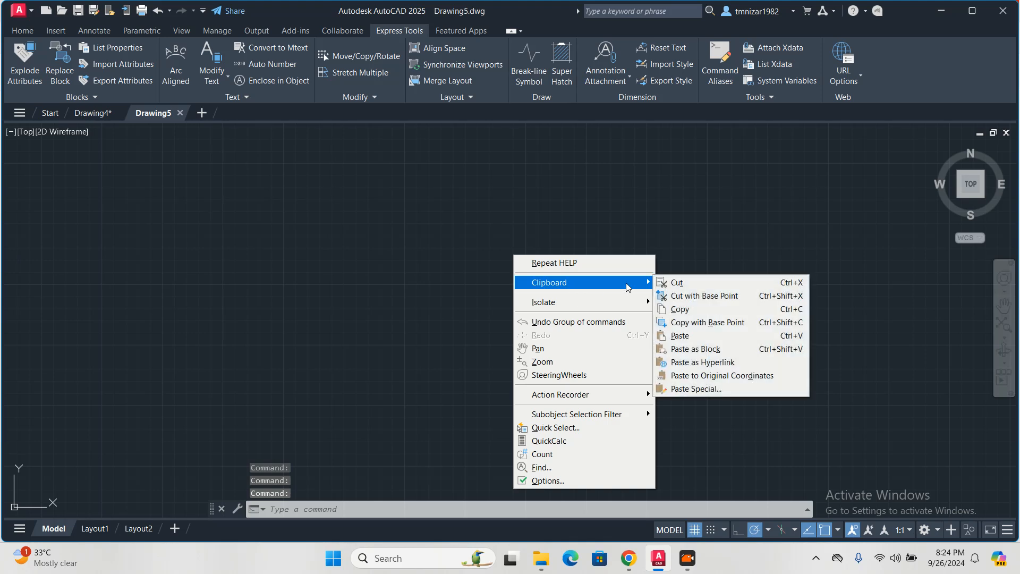
pyautogui.click(720, 376)
pyautogui.write('dor')
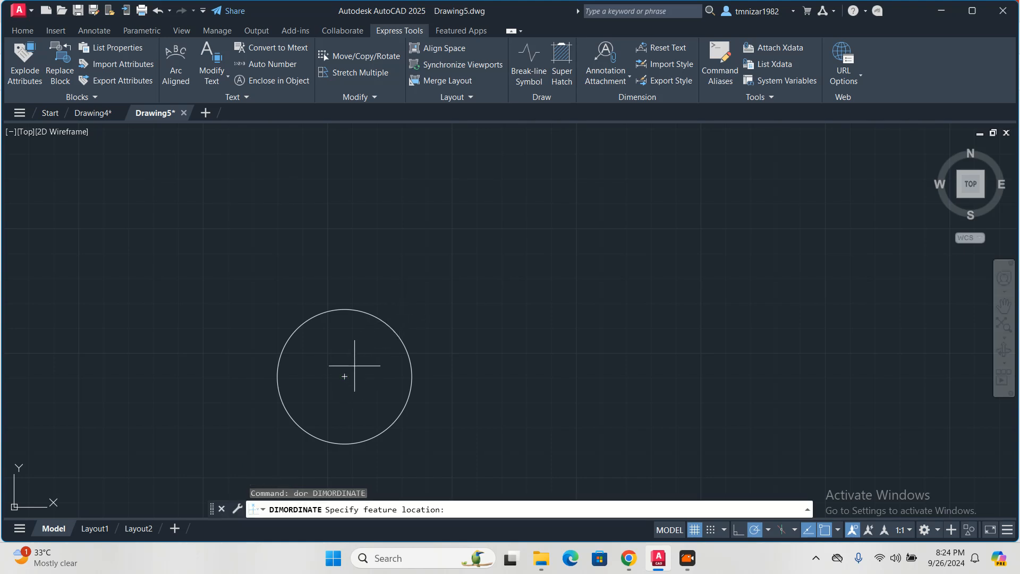
pyautogui.click(344, 376)
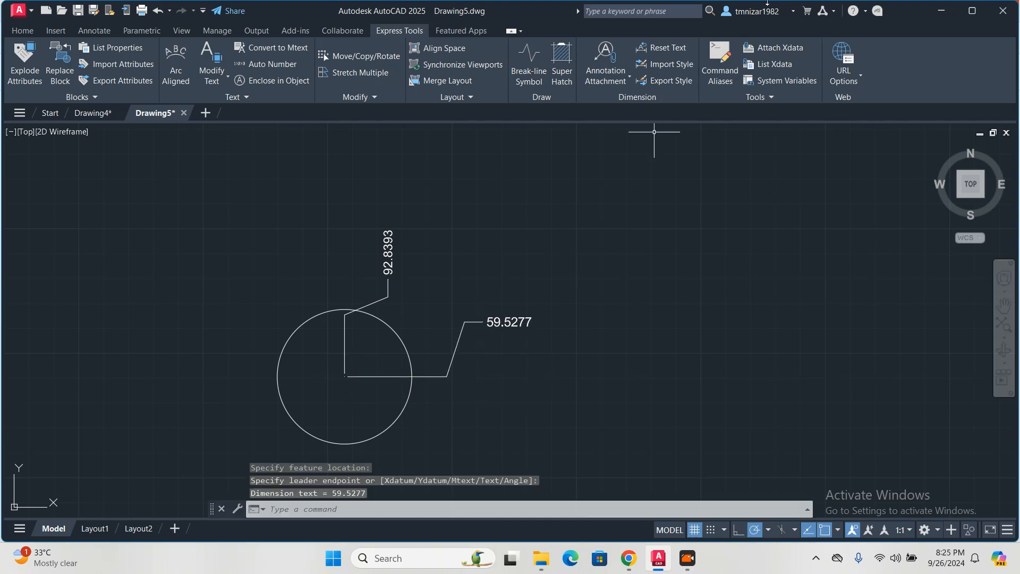
pyautogui.moveTo(363, 228)
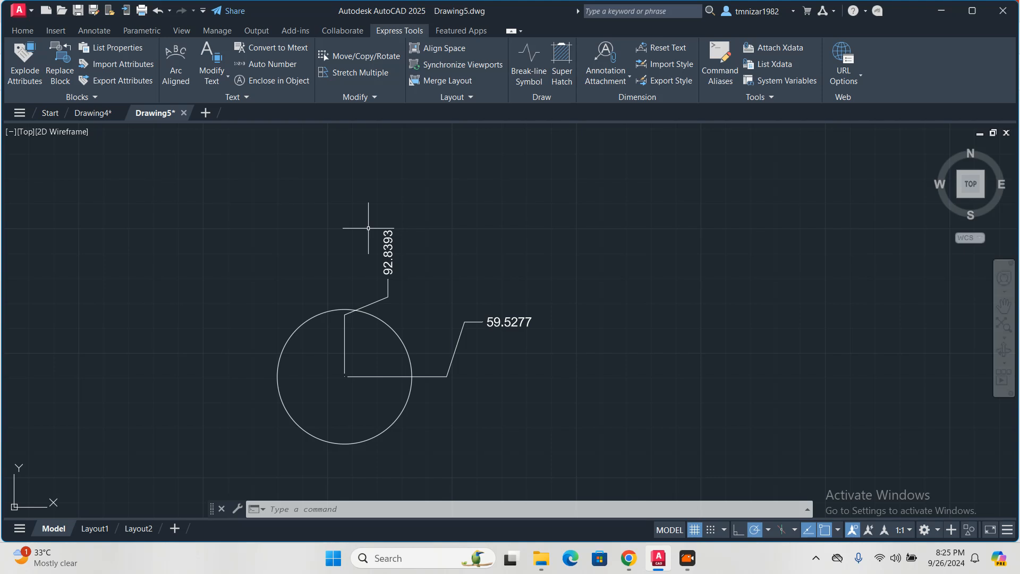
pyautogui.moveTo(382, 271)
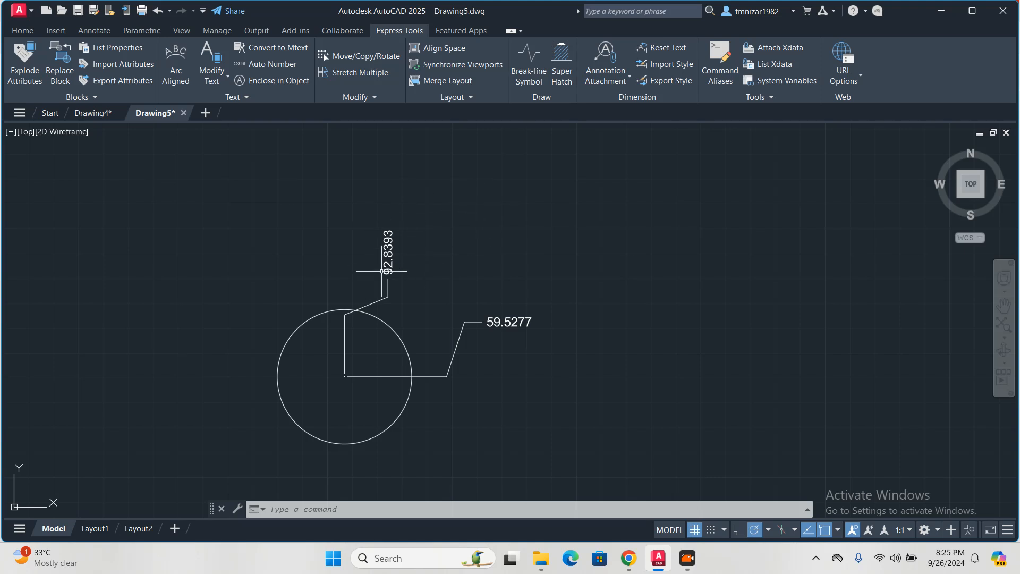
pyautogui.moveTo(571, 322)
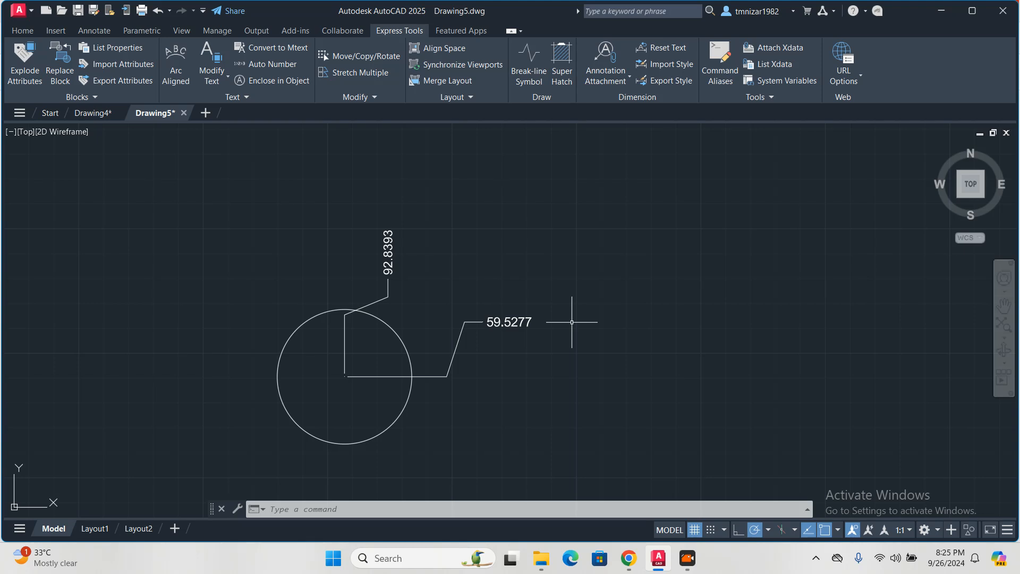
# Return to Drawing4 and place the centre of a new small circle
pyautogui.rightClick(571, 322)
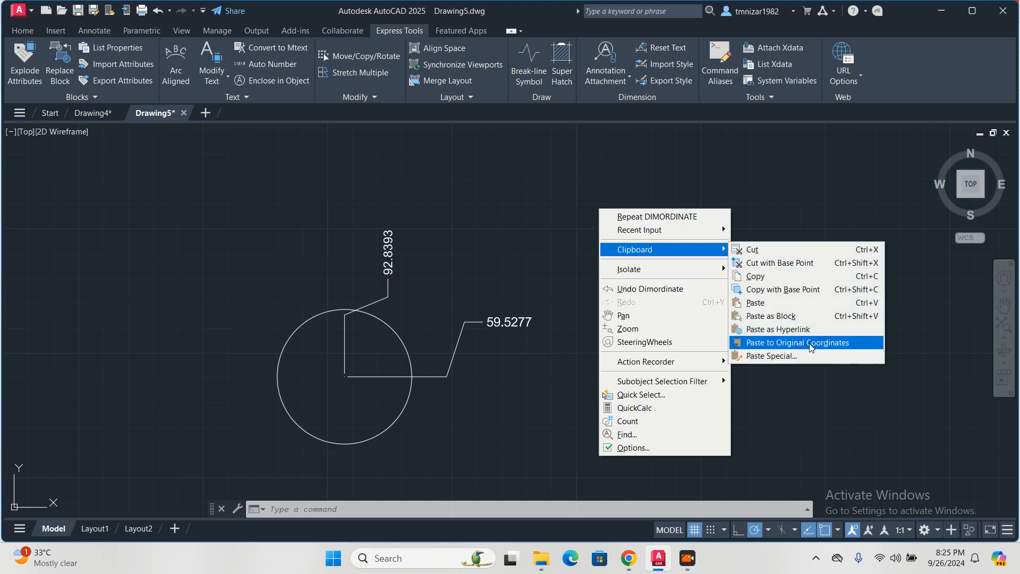
pyautogui.click(94, 112)
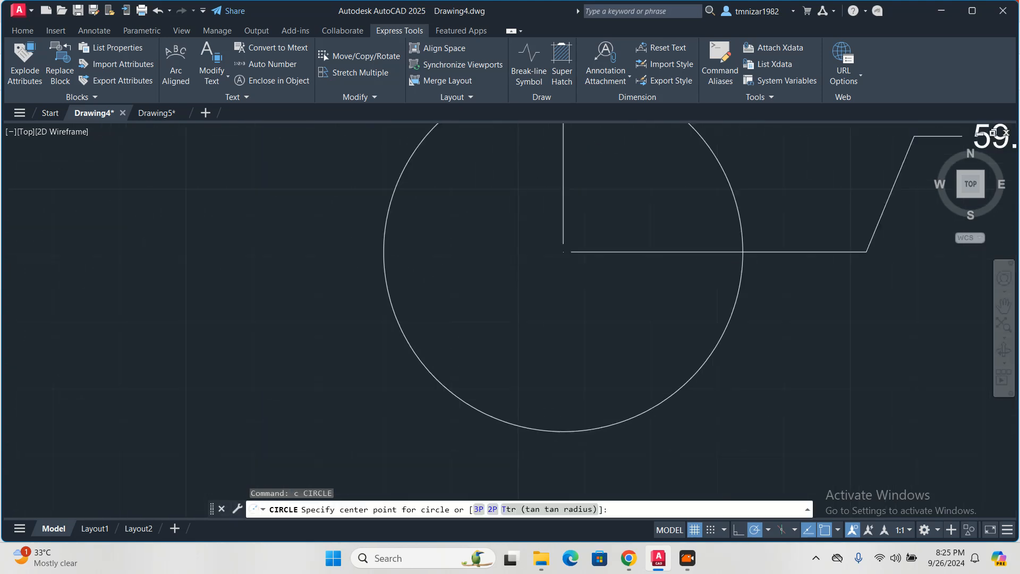
pyautogui.click(386, 210)
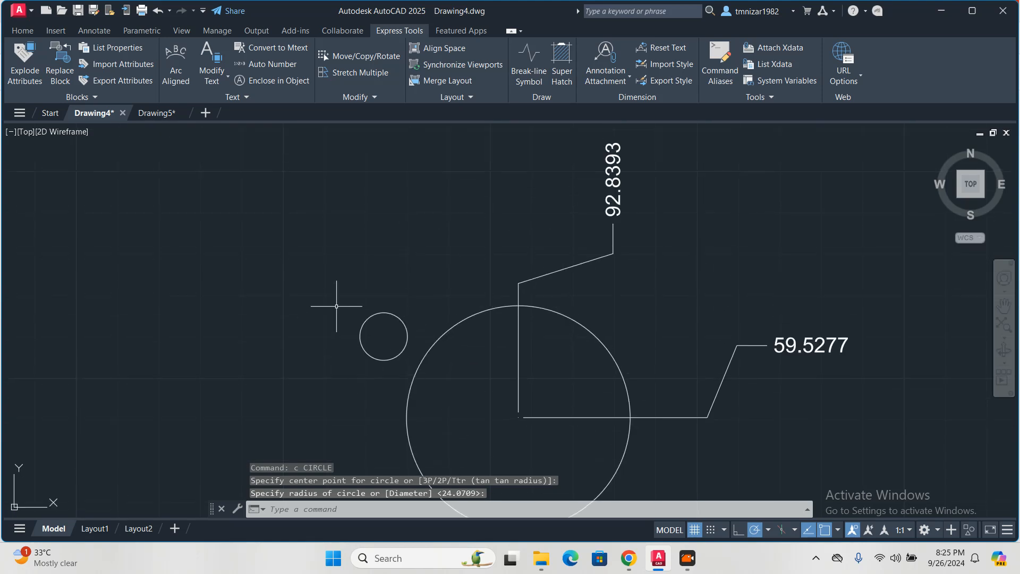
pyautogui.moveTo(403, 311)
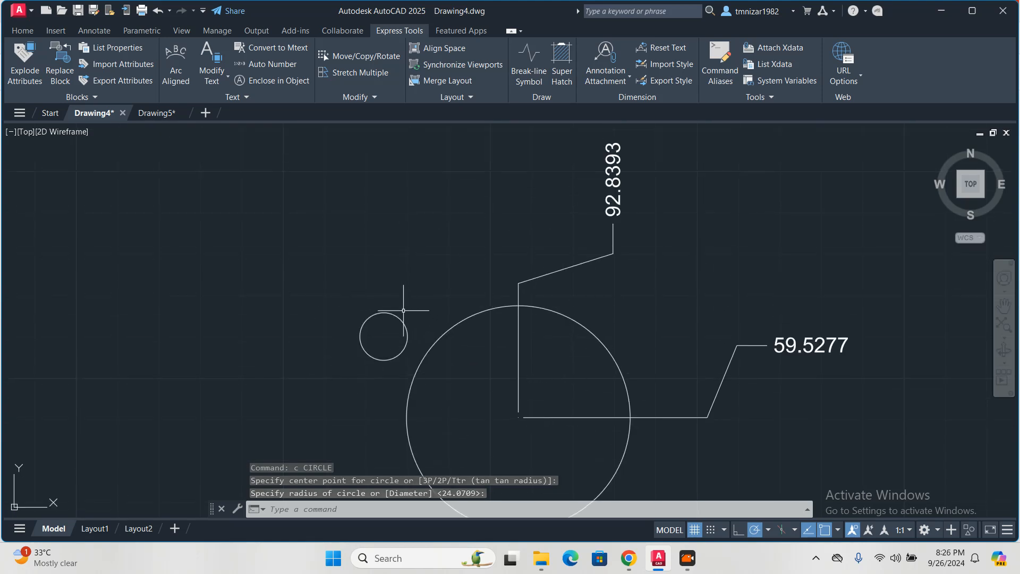
# Copy the small circle and paste it into Drawing5 at its original coordinates
pyautogui.click(384, 337)
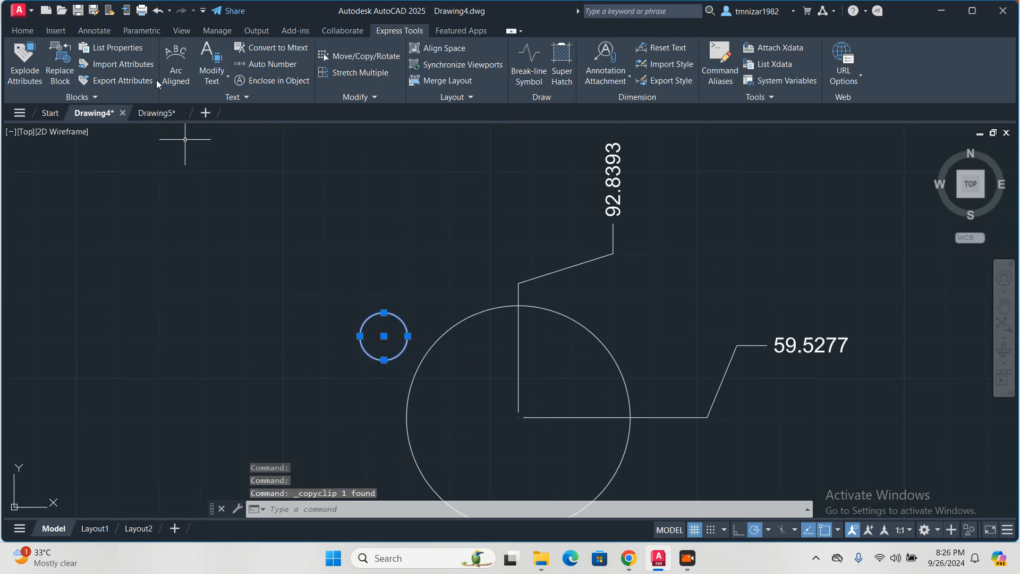
pyautogui.rightClick(606, 248)
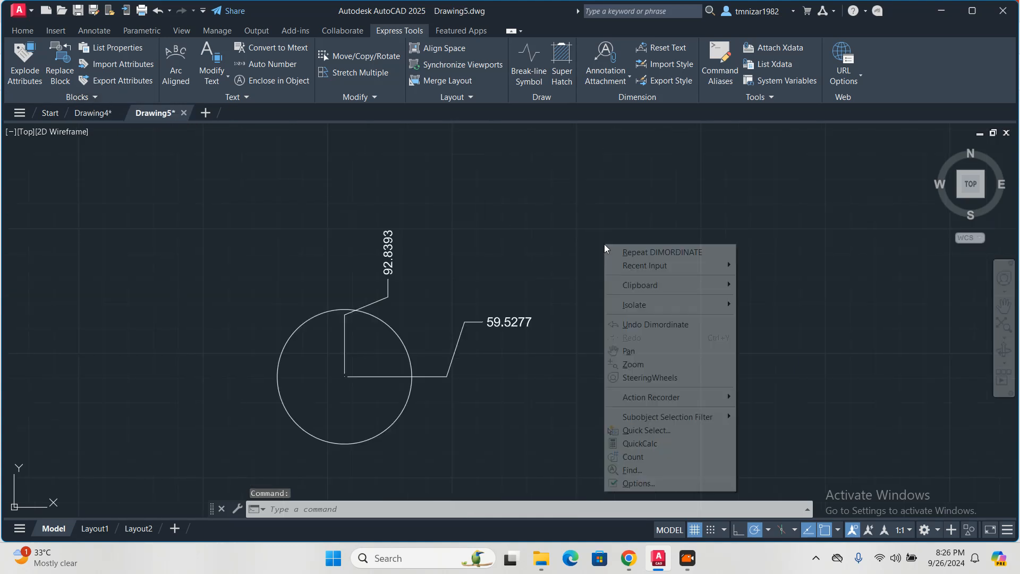
pyautogui.moveTo(640, 285)
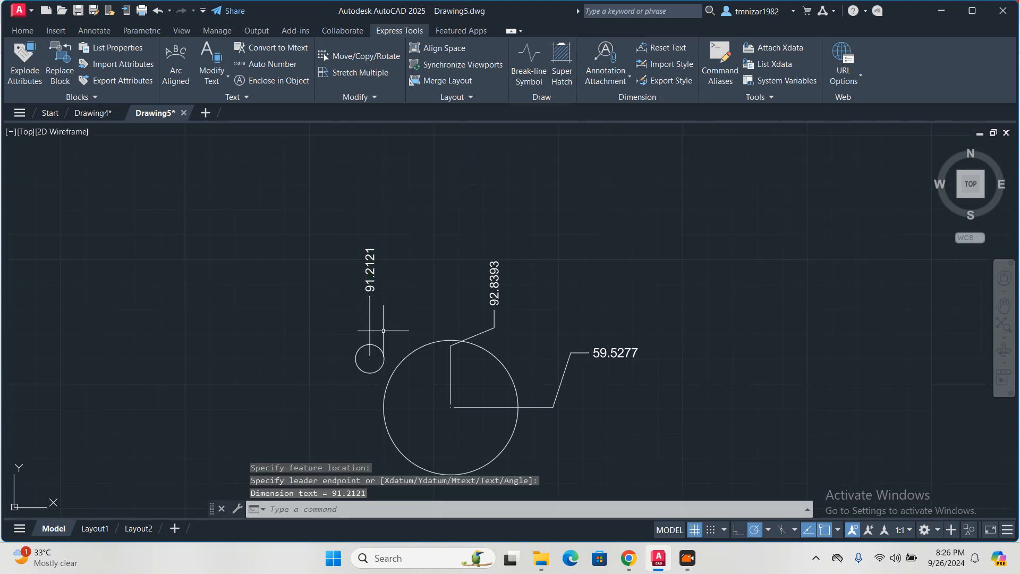
pyautogui.click(370, 359)
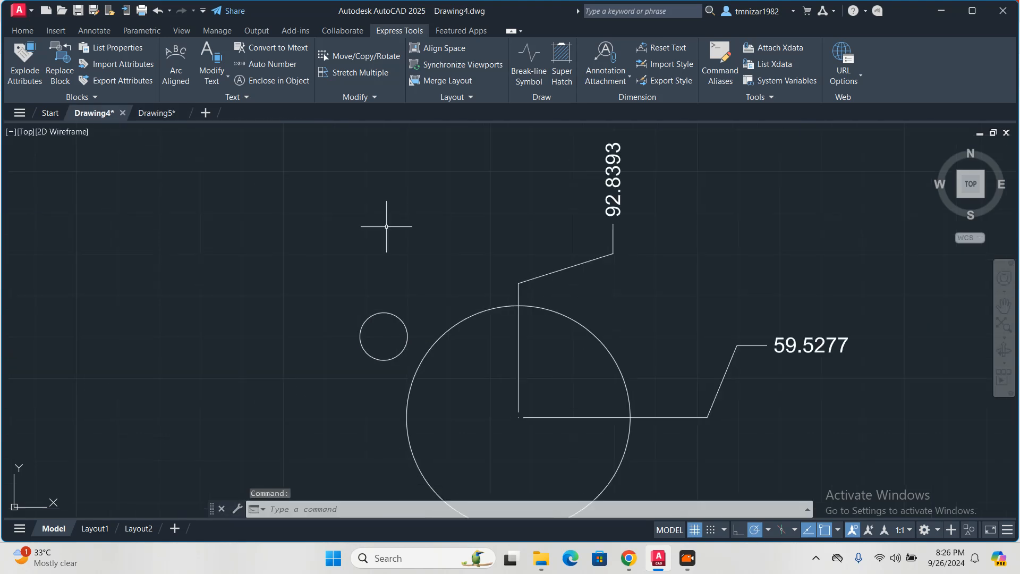
# Run DIMORDINATE (DO) to label the small circle's centre 91.2121 and 60.5069
pyautogui.write('do')
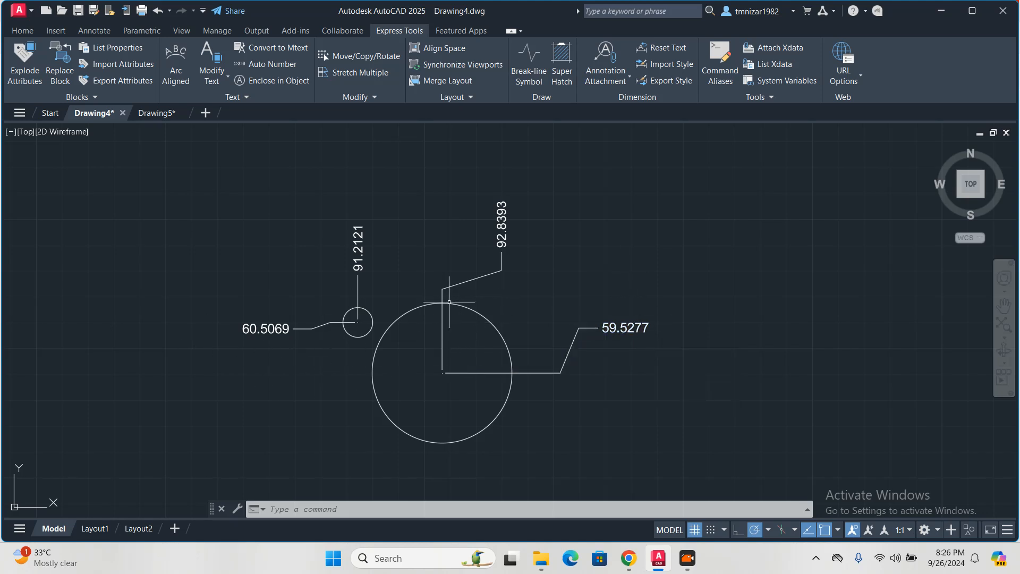
pyautogui.moveTo(351, 407)
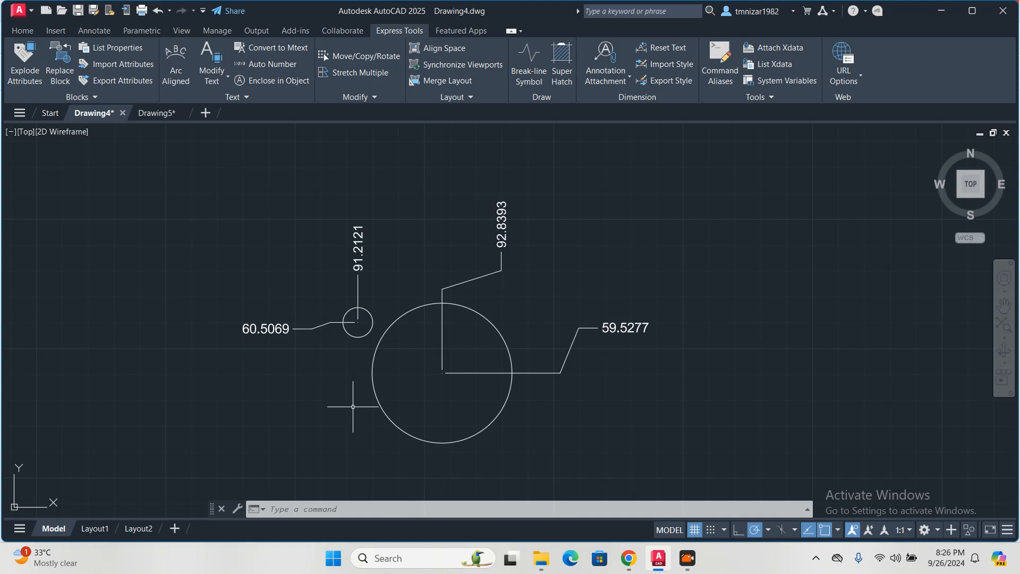
pyautogui.moveTo(664, 367)
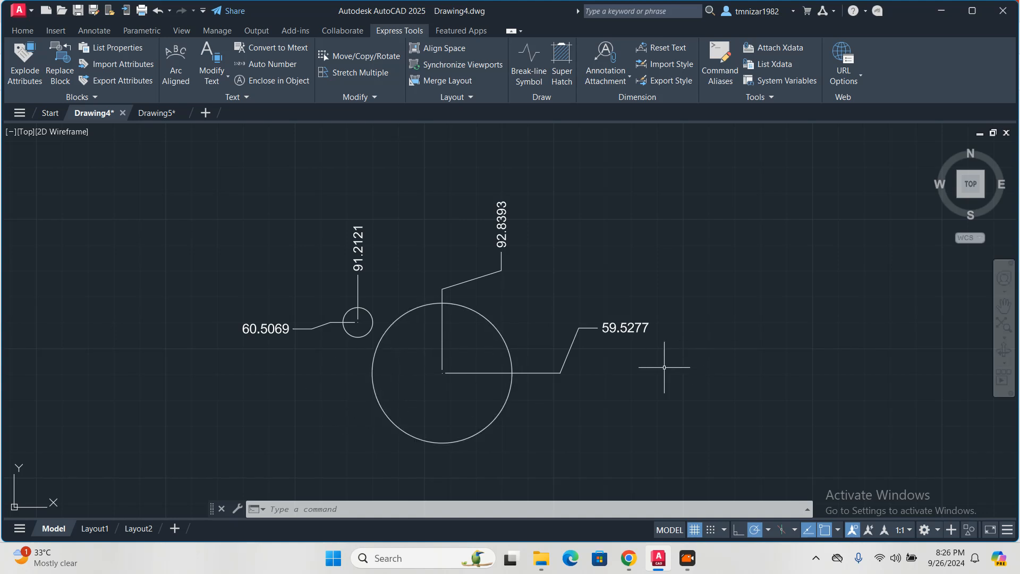
pyautogui.moveTo(615, 373)
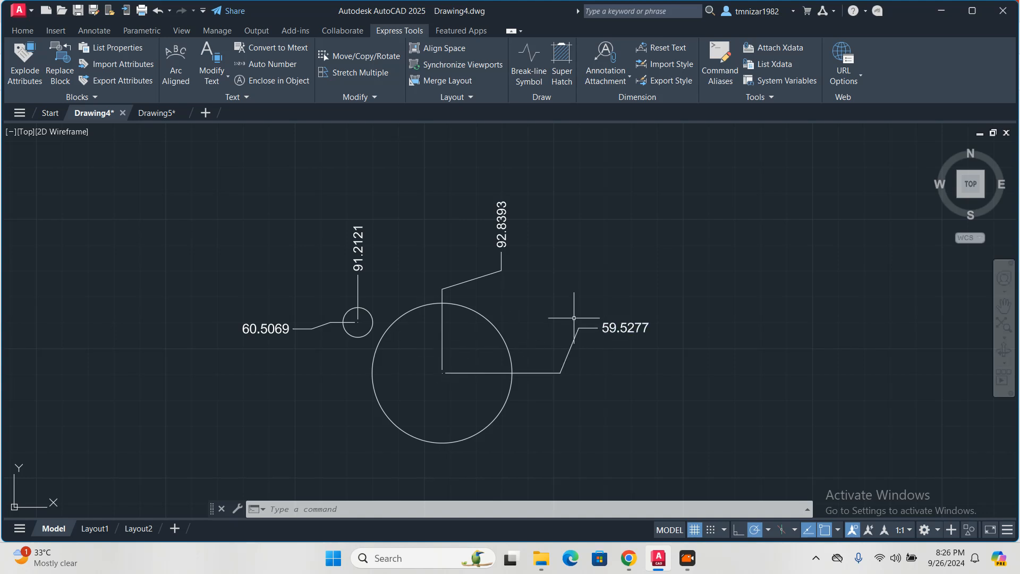
# Review the inches insertion scale in Drawing Units for Drawing4 and Drawing5, leaving settings unchanged
pyautogui.write('un')
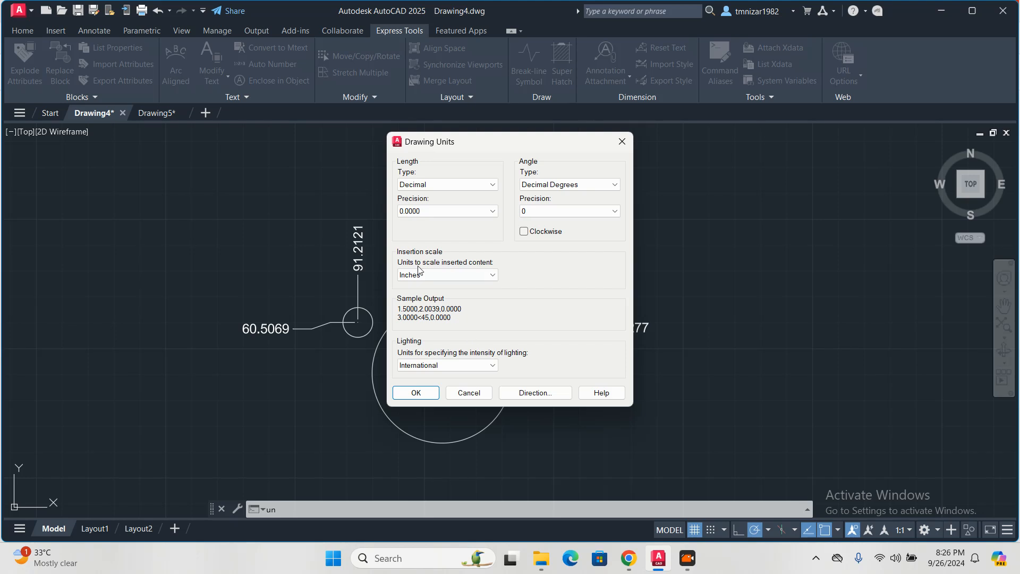
pyautogui.click(415, 393)
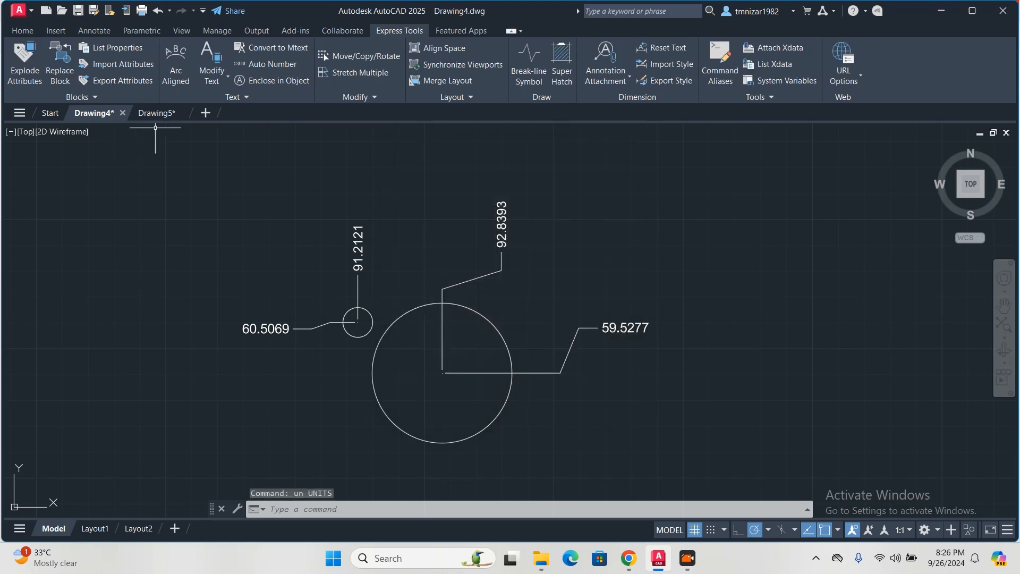
pyautogui.click(157, 113)
pyautogui.write('un')
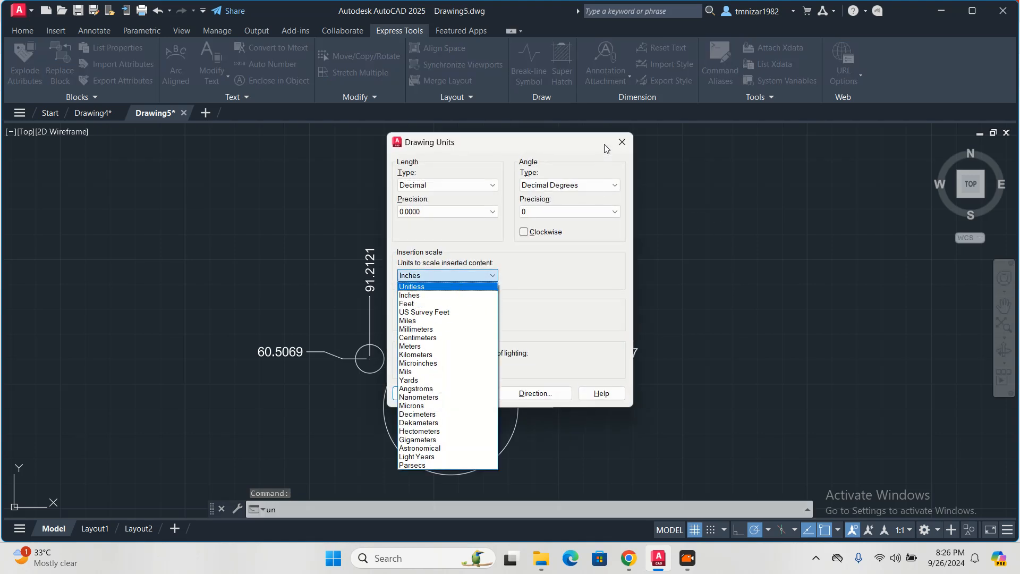
pyautogui.click(620, 142)
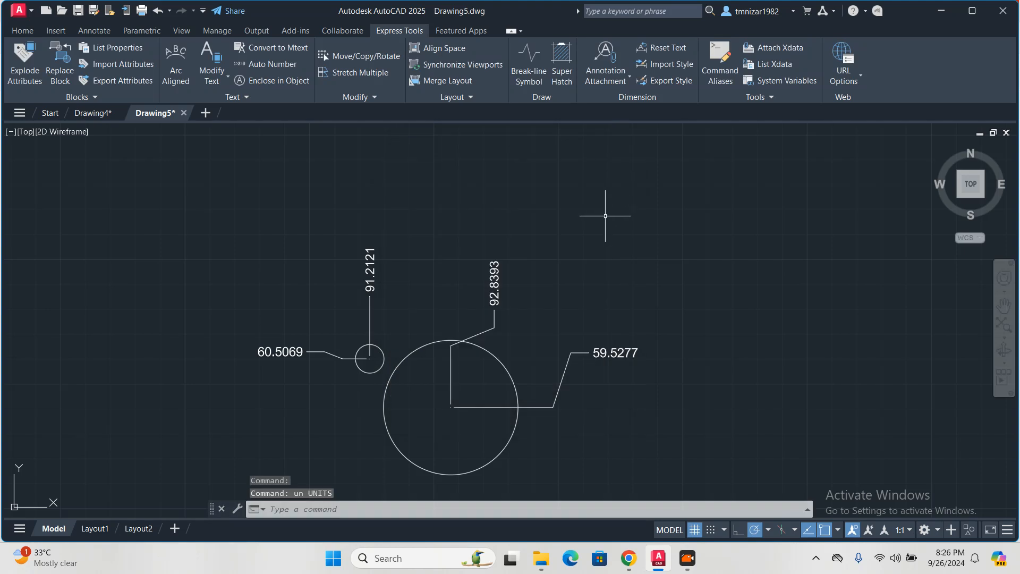
pyautogui.moveTo(498, 378)
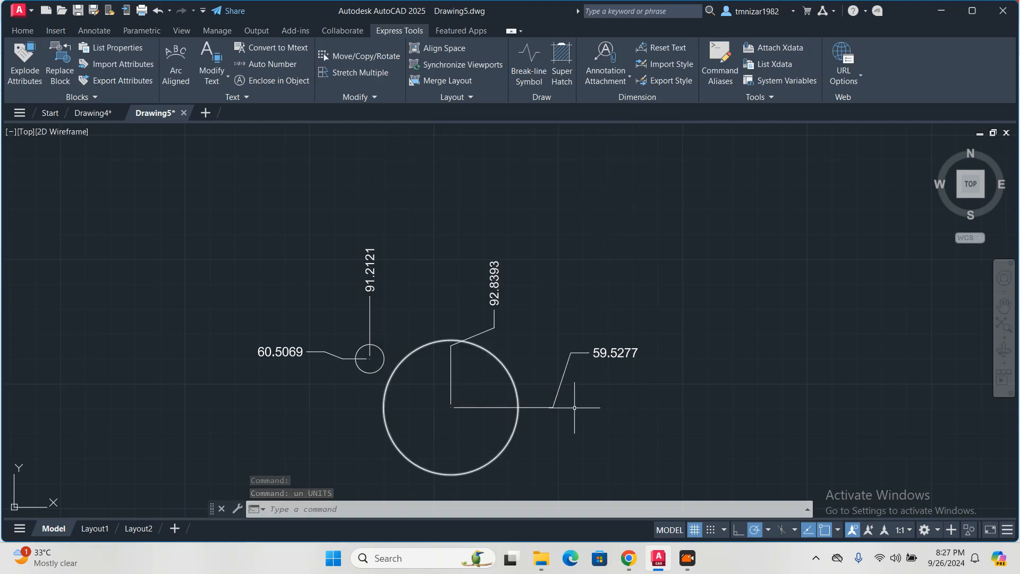
pyautogui.write('u')
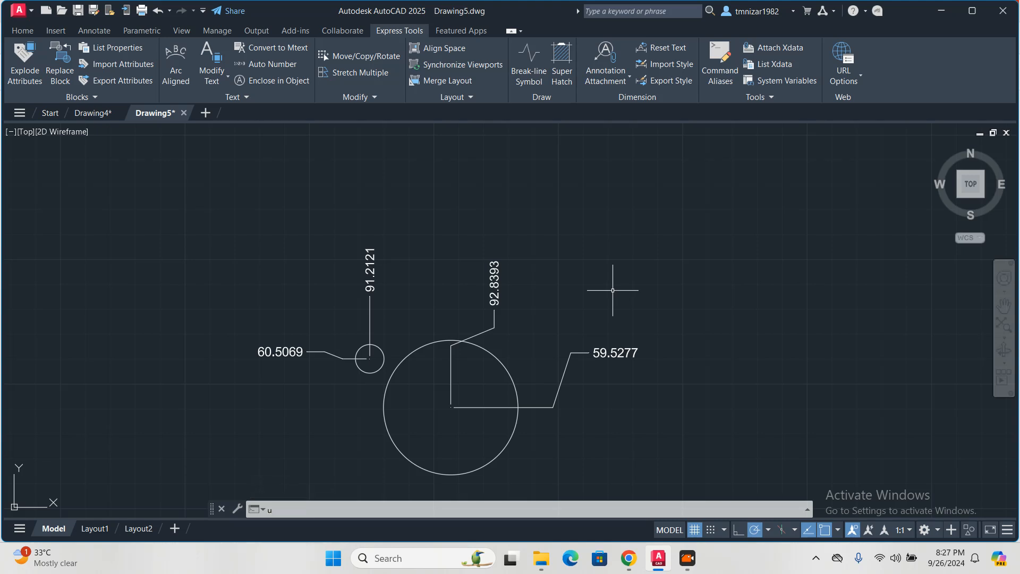
pyautogui.write('ucs')
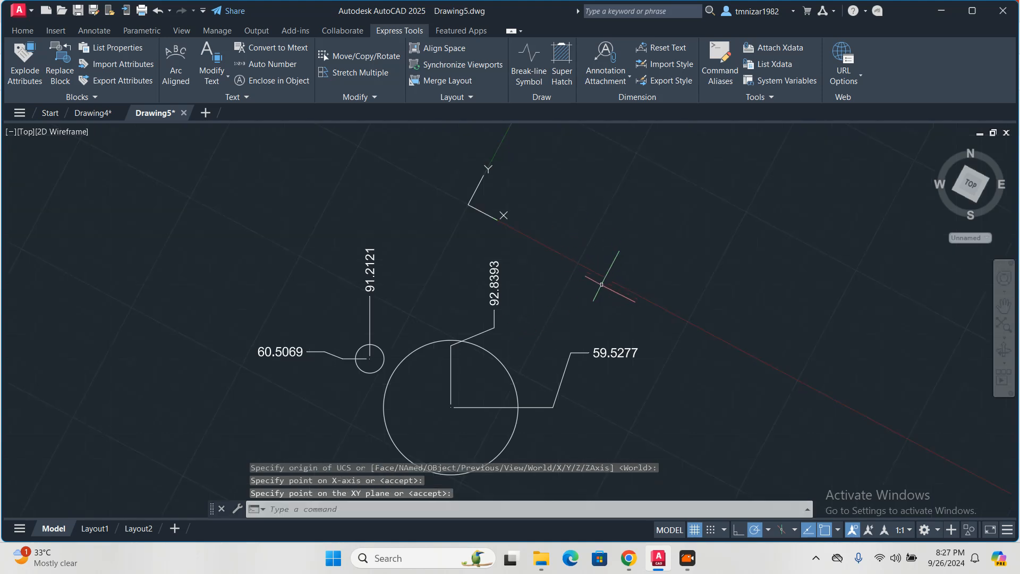
pyautogui.click(93, 112)
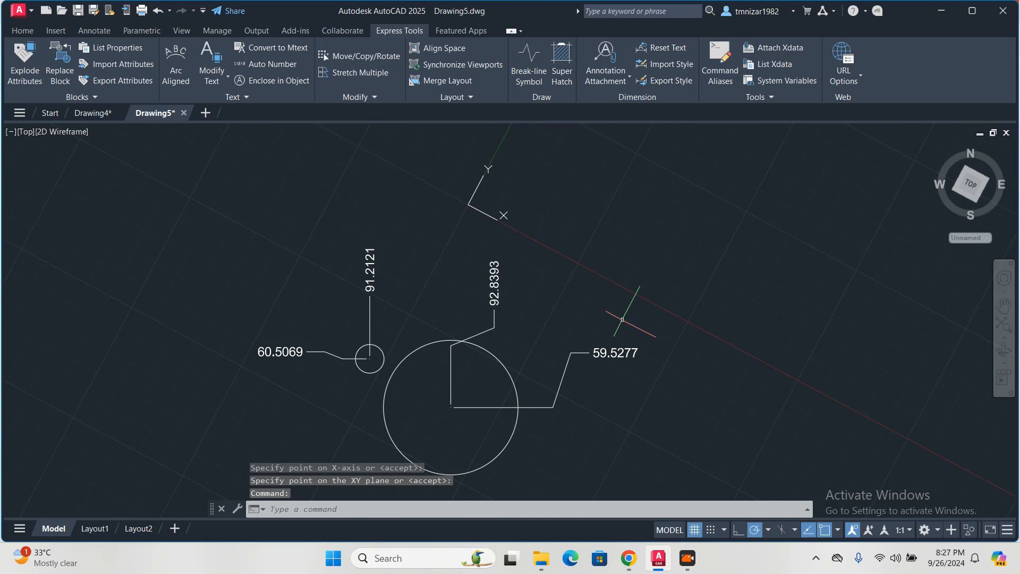
pyautogui.moveTo(623, 336)
pyautogui.write('u')
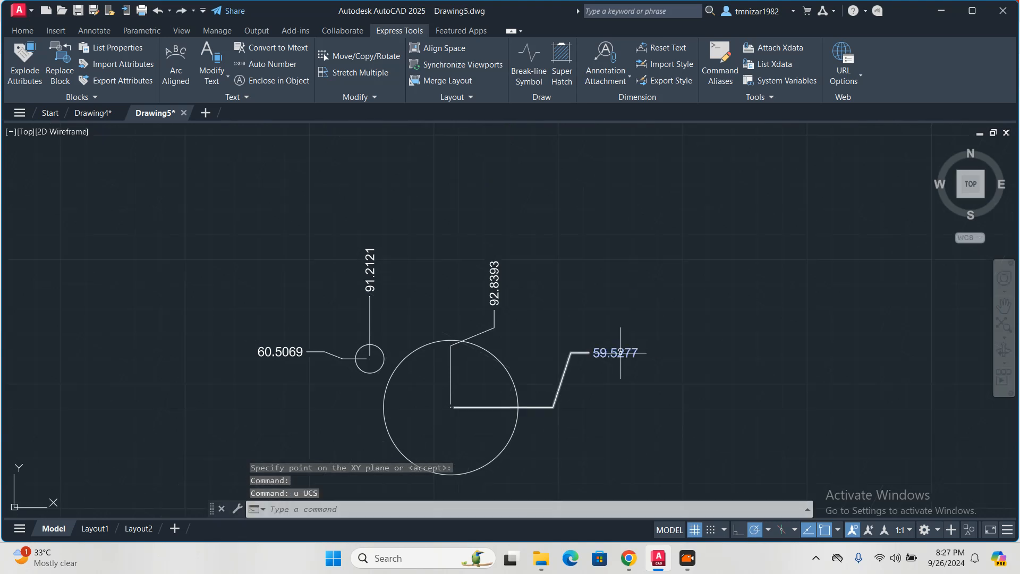
pyautogui.write('PLAn')
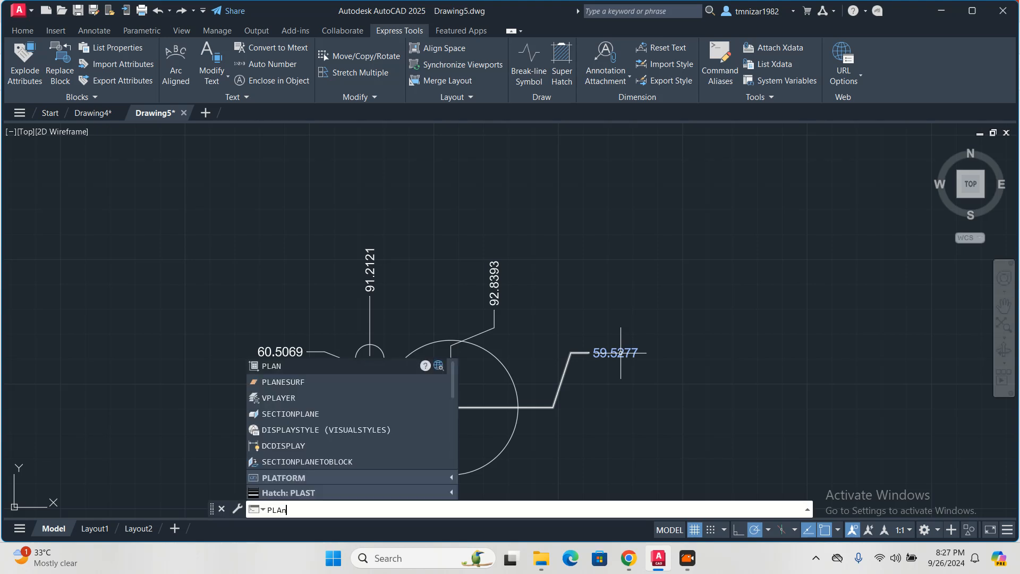
pyautogui.press('enter')
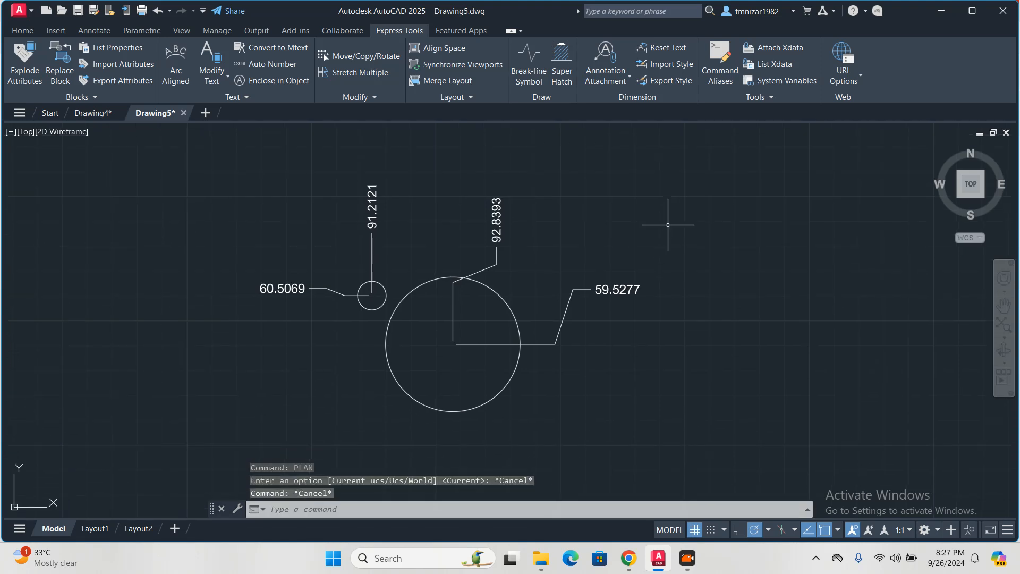
pyautogui.scroll(-3)
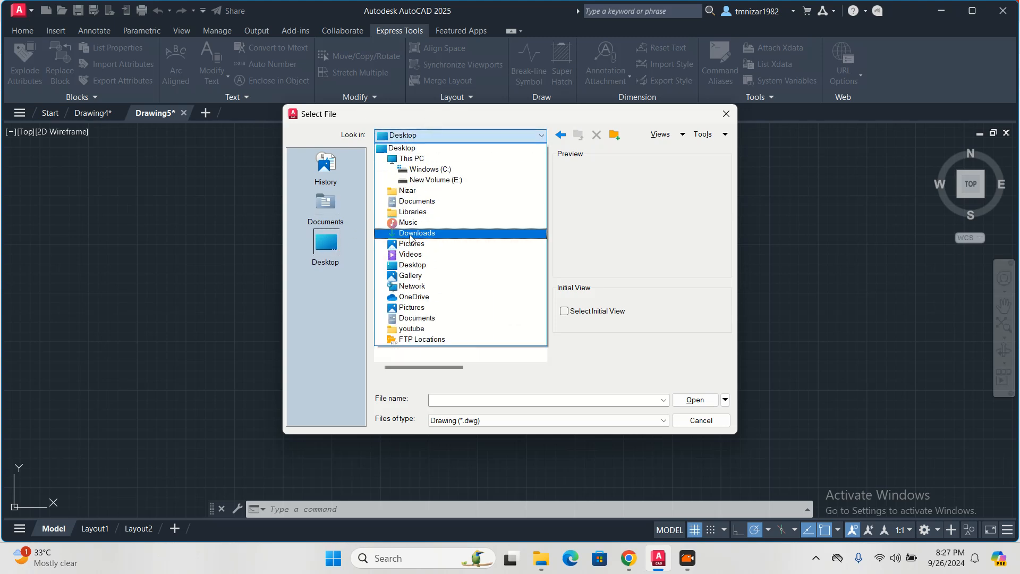
# Browse New Volume (E:) to the New Project folder and open A102
pyautogui.click(411, 158)
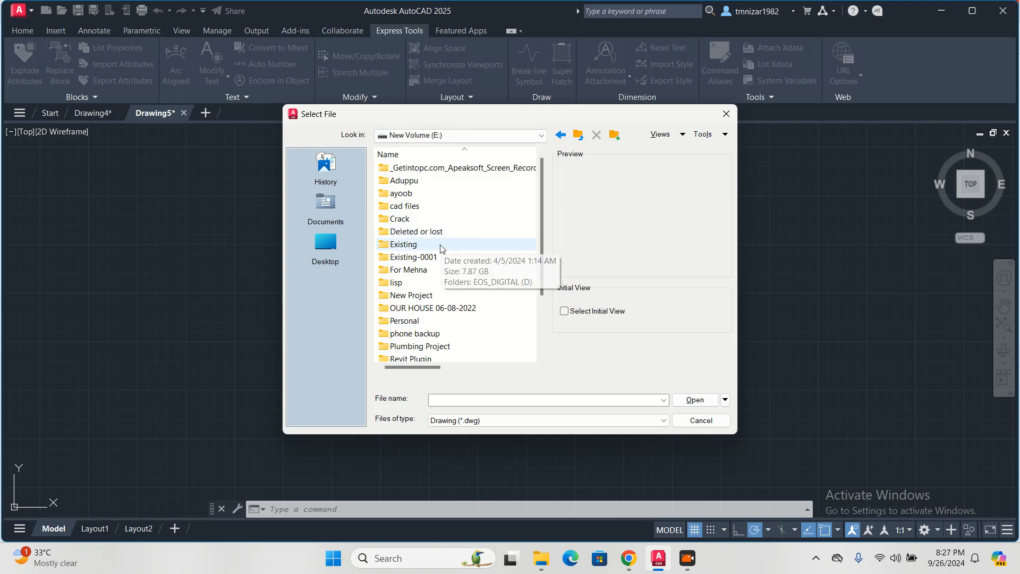
pyautogui.scroll(-3)
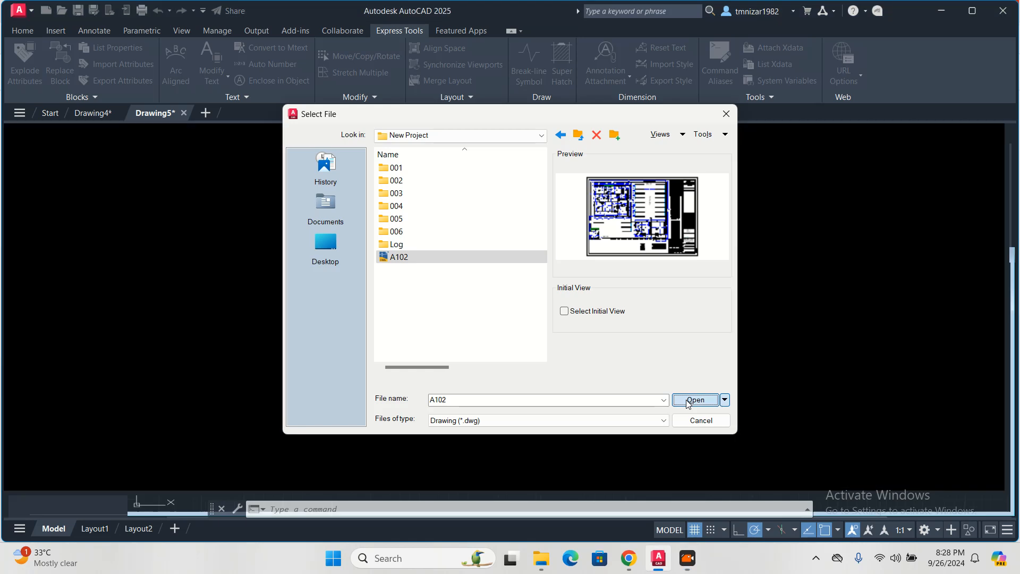
pyautogui.click(695, 400)
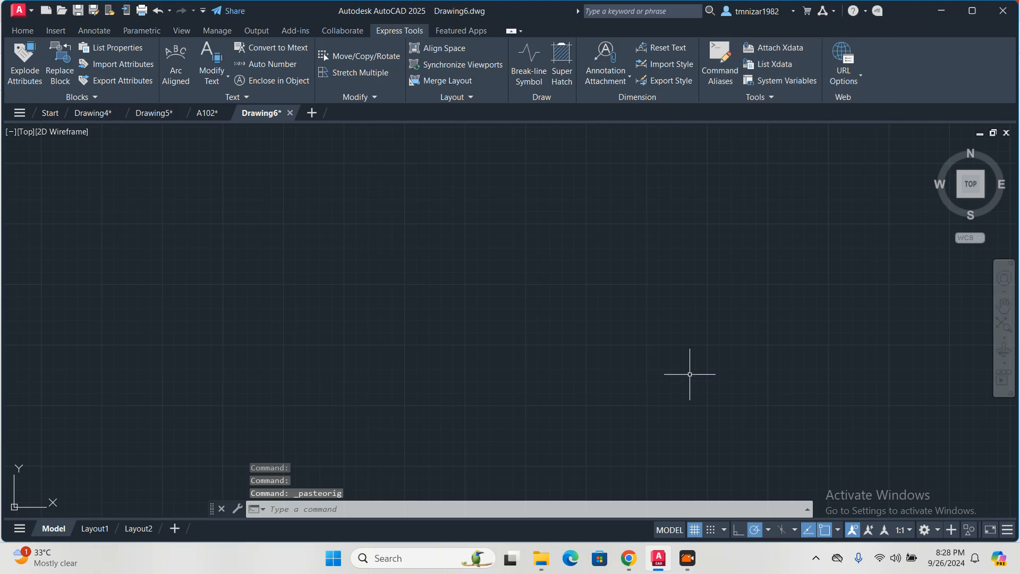
pyautogui.moveTo(558, 312)
pyautogui.write('c')
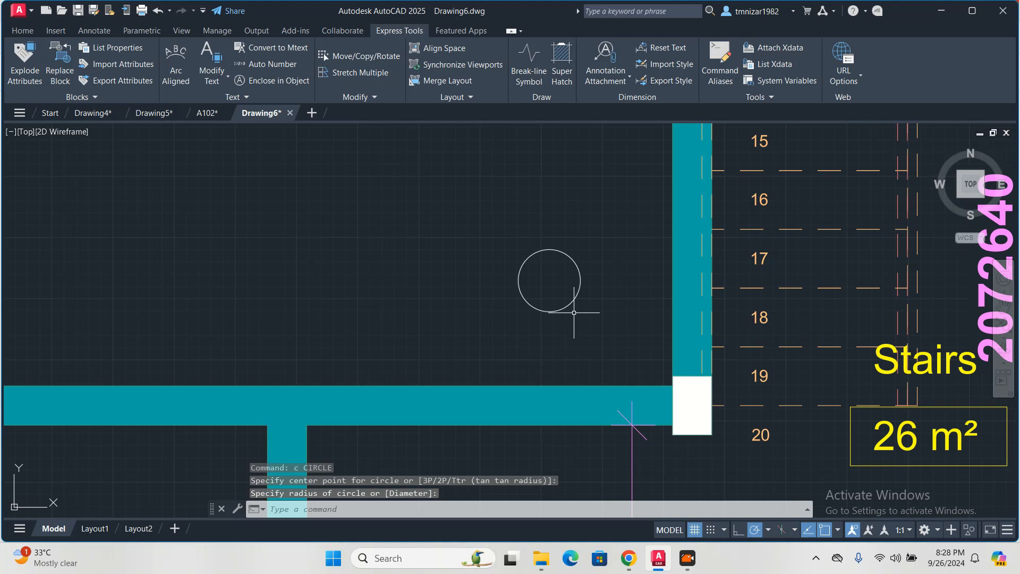
# Set the radius of the new circle in Drawing6
pyautogui.click(548, 280)
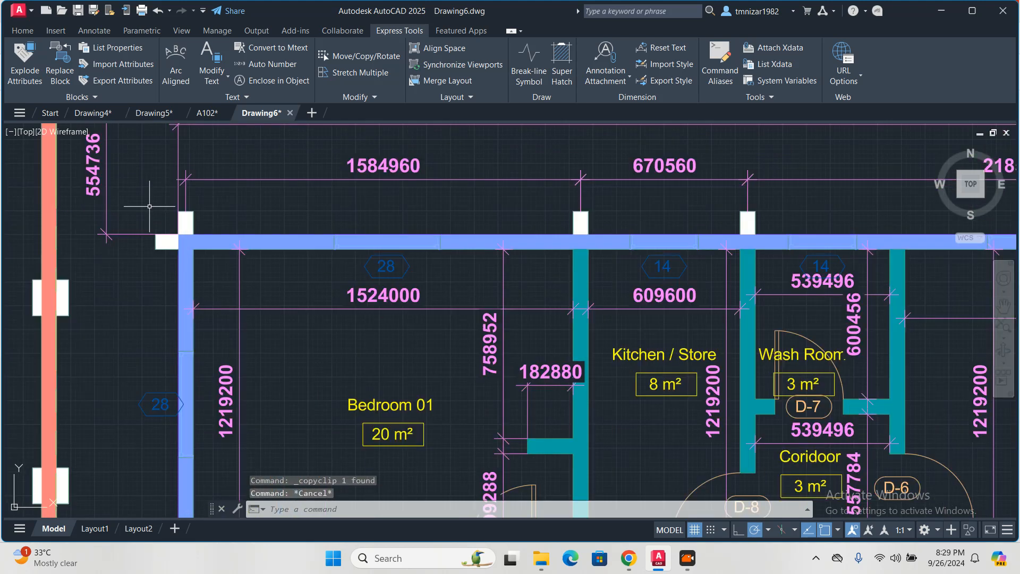
# In the A102 tab, paste the erased floor-plan objects back at original coordinates
pyautogui.click(207, 112)
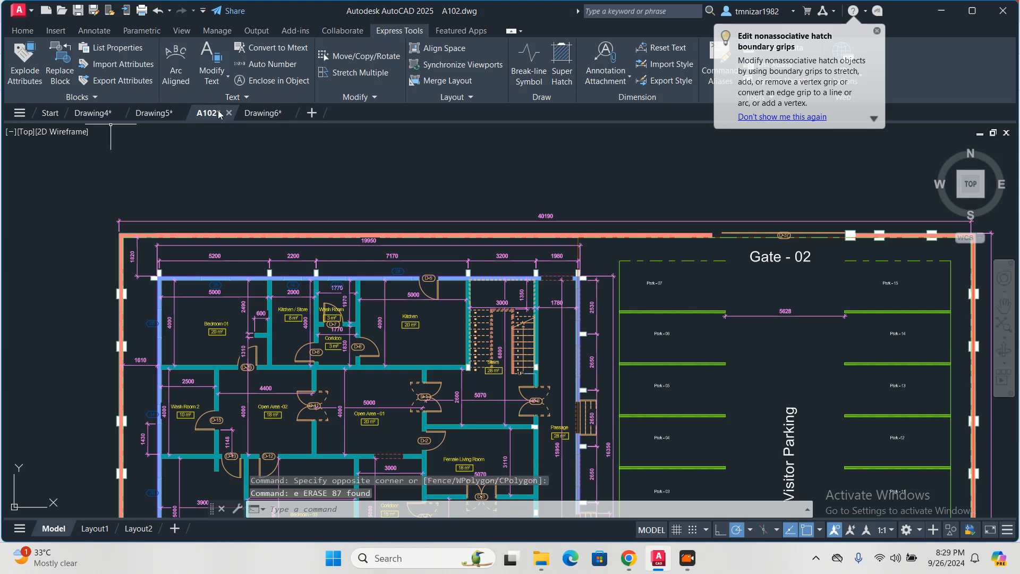
pyautogui.click(262, 112)
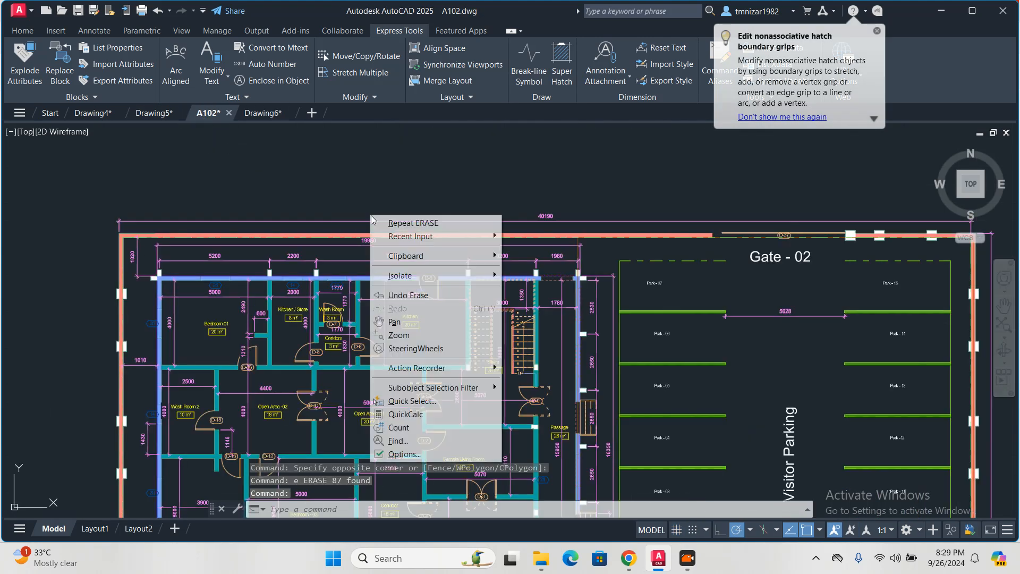
pyautogui.moveTo(406, 255)
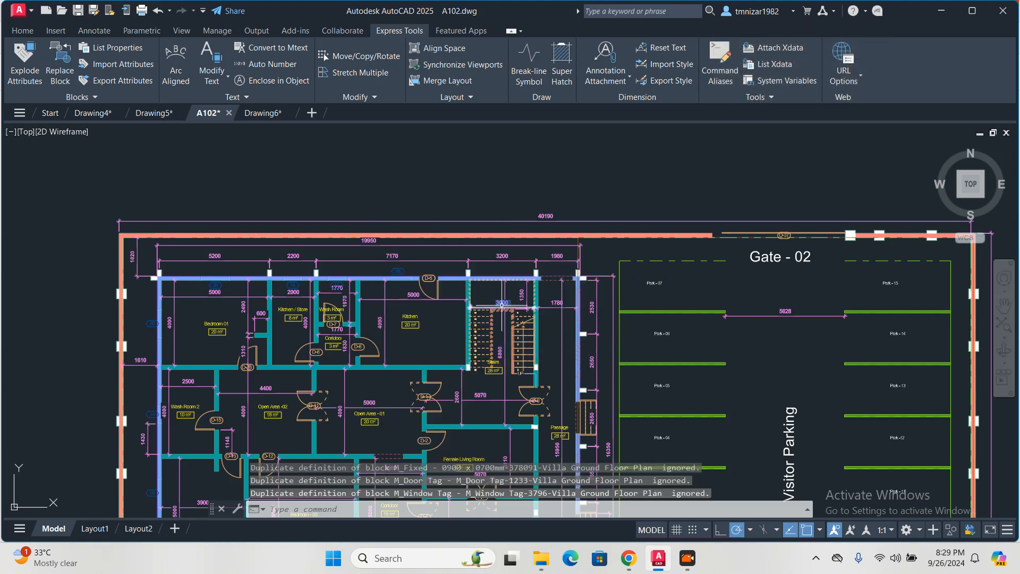
pyautogui.moveTo(449, 202)
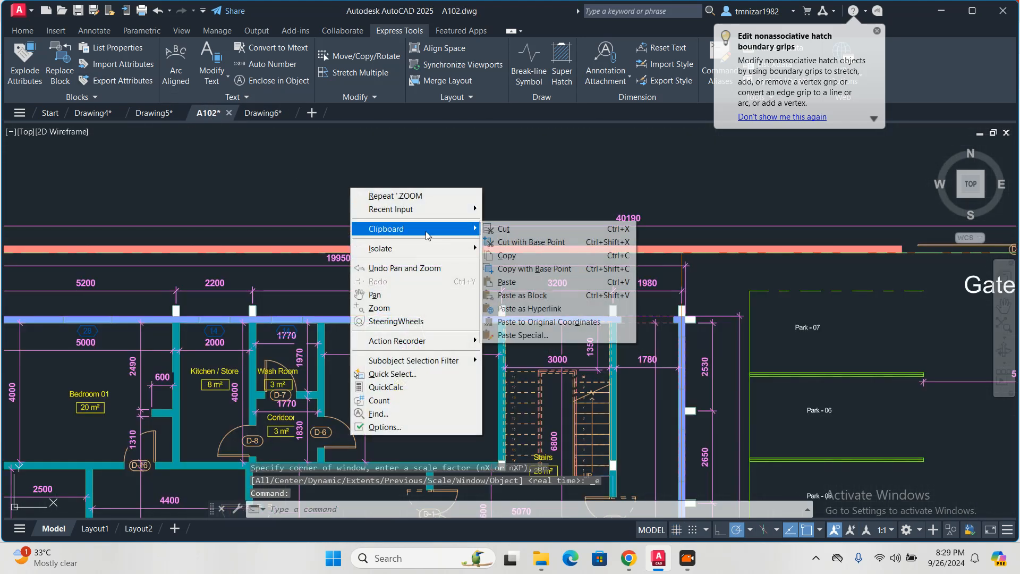
pyautogui.click(548, 322)
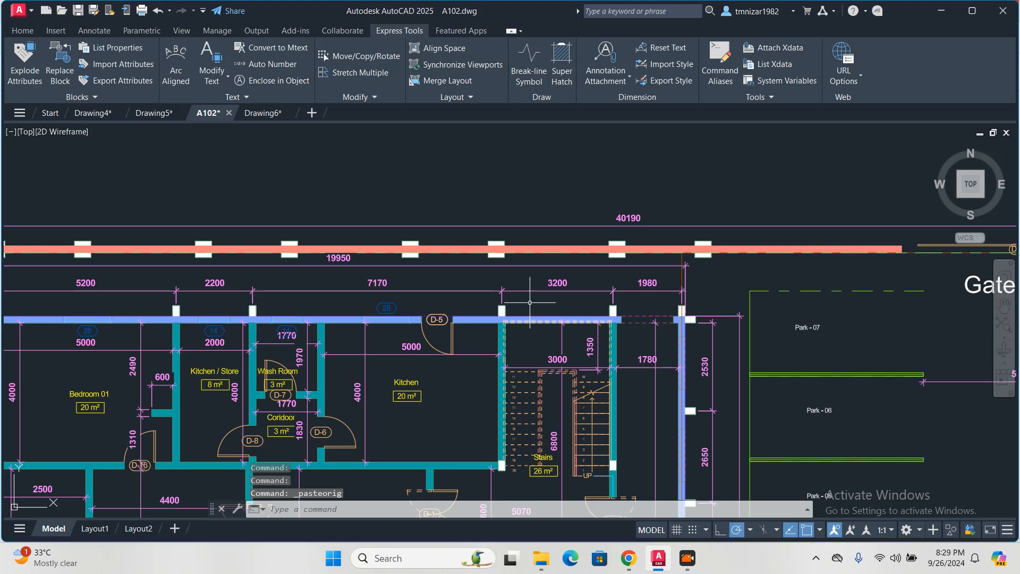
pyautogui.scroll(-3)
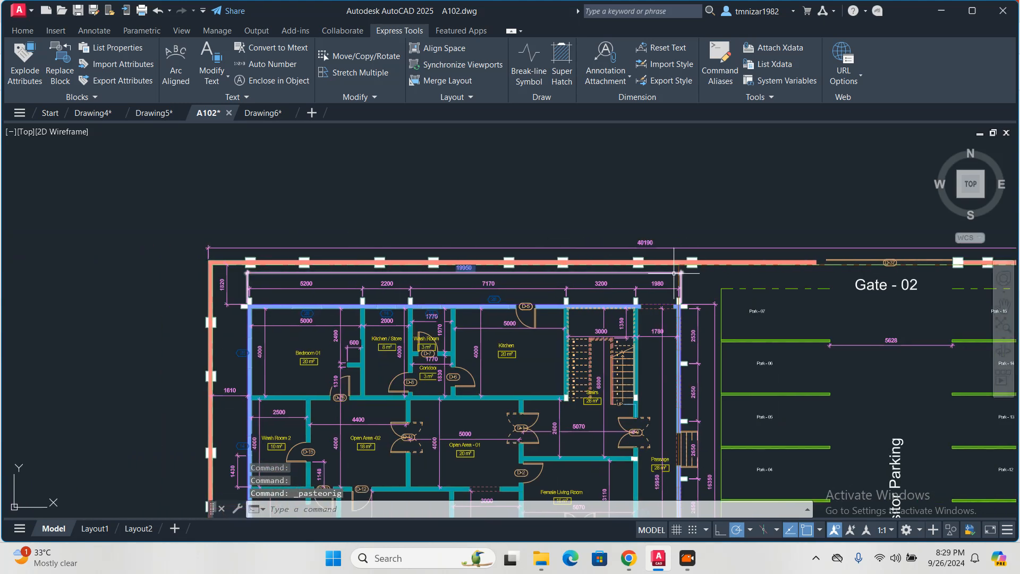